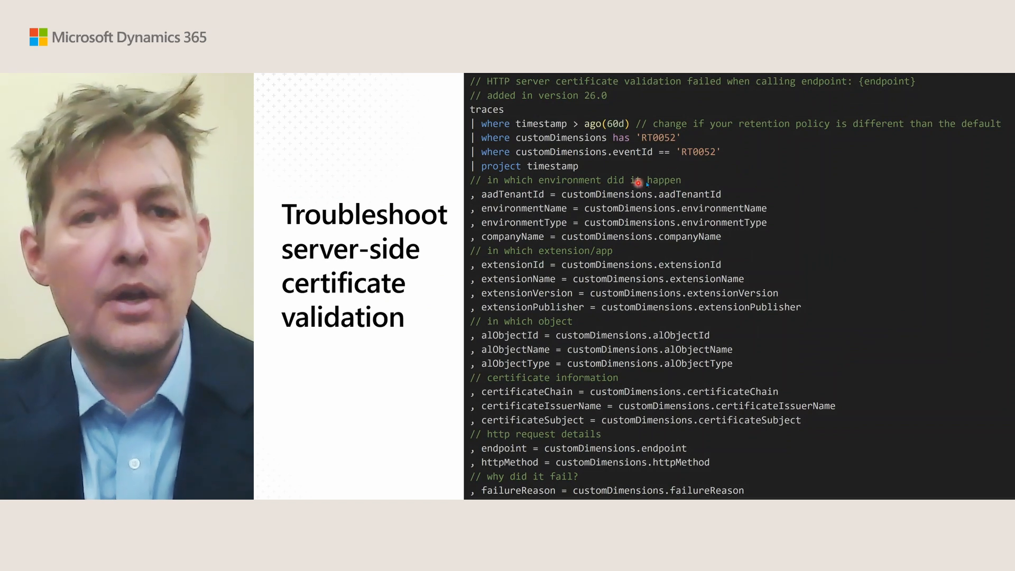
mouse_move(626, 257)
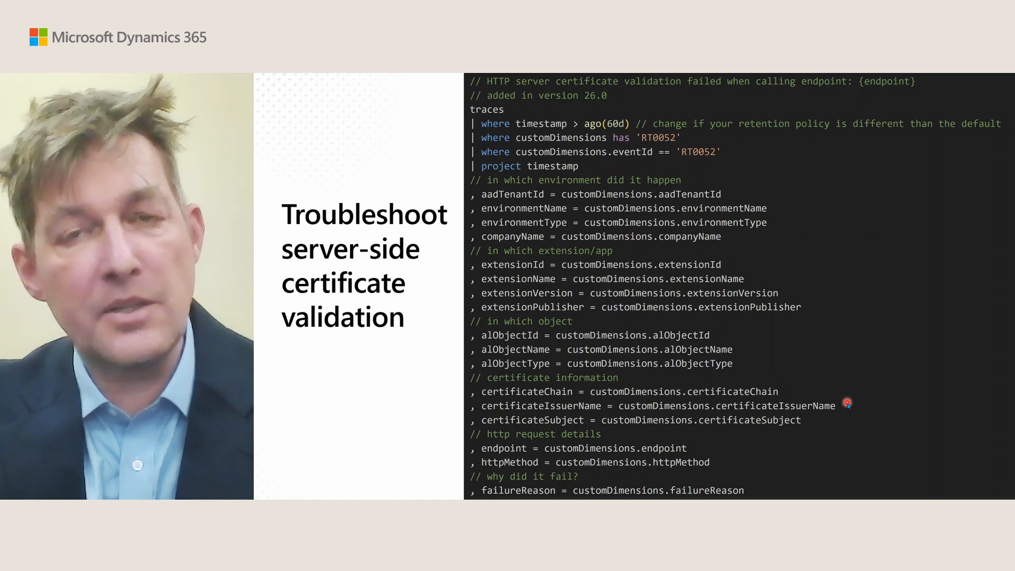
mouse_move(764, 488)
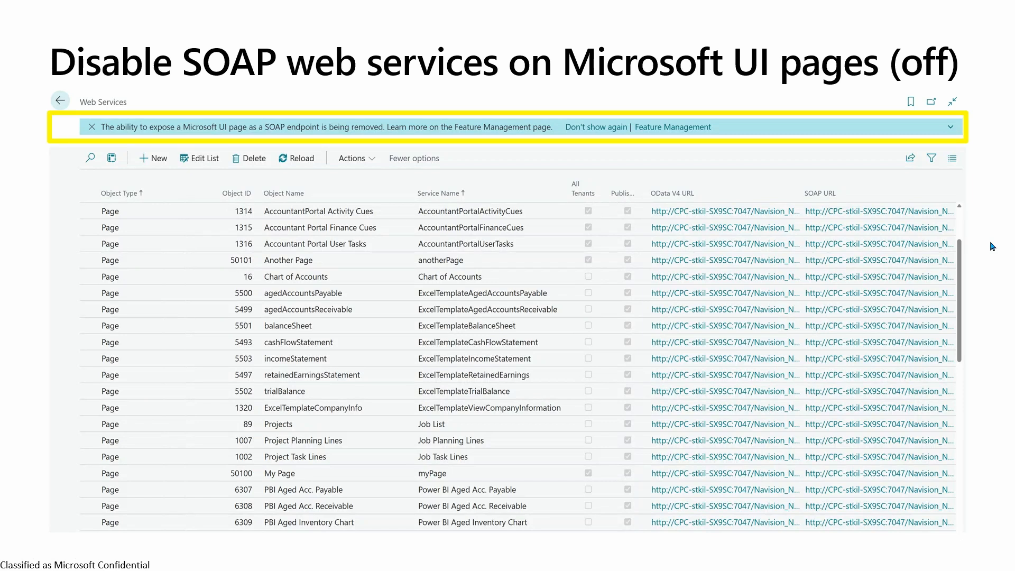
mouse_move(632, 167)
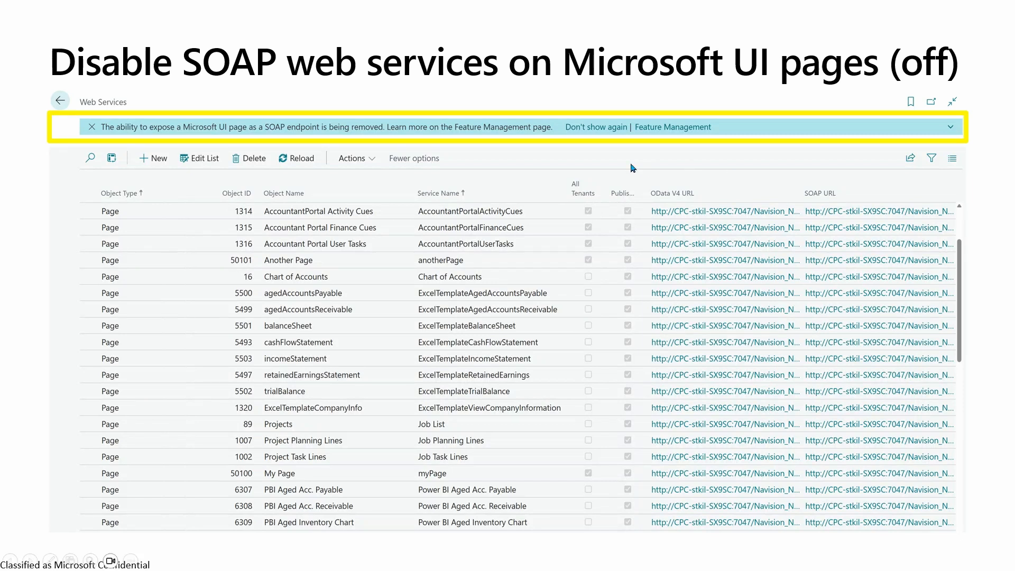
mouse_move(238, 140)
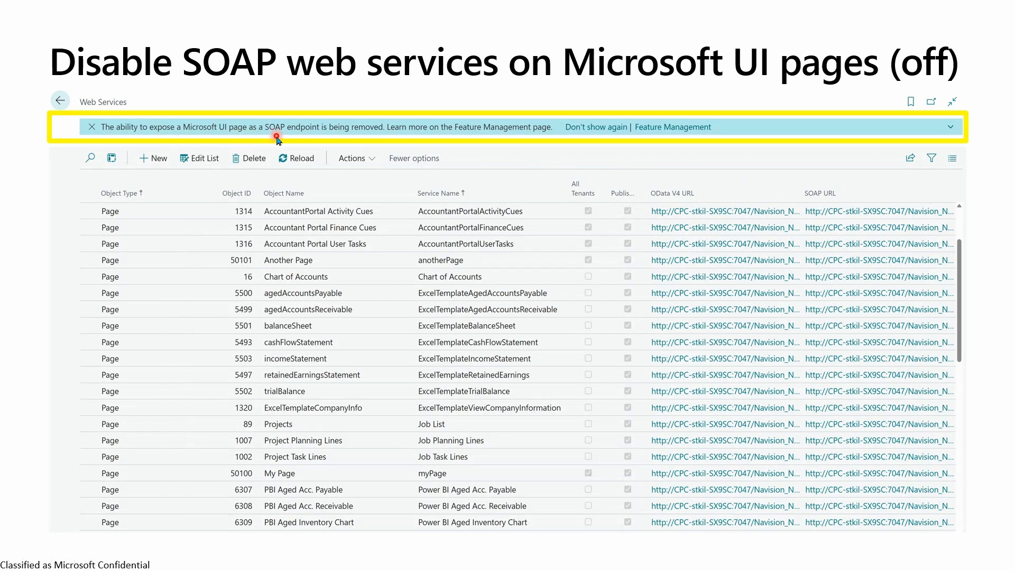
mouse_move(976, 216)
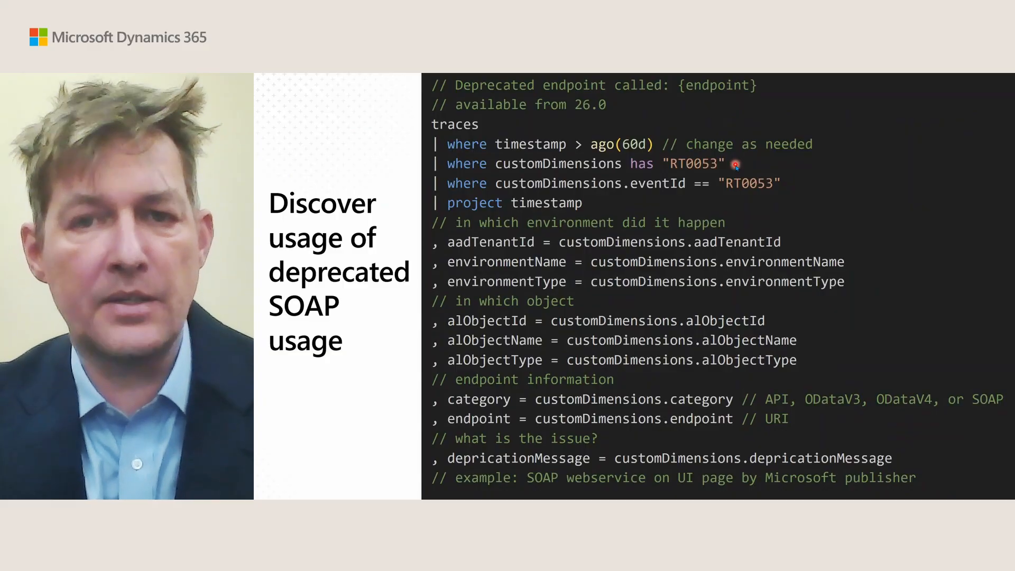
mouse_move(582, 301)
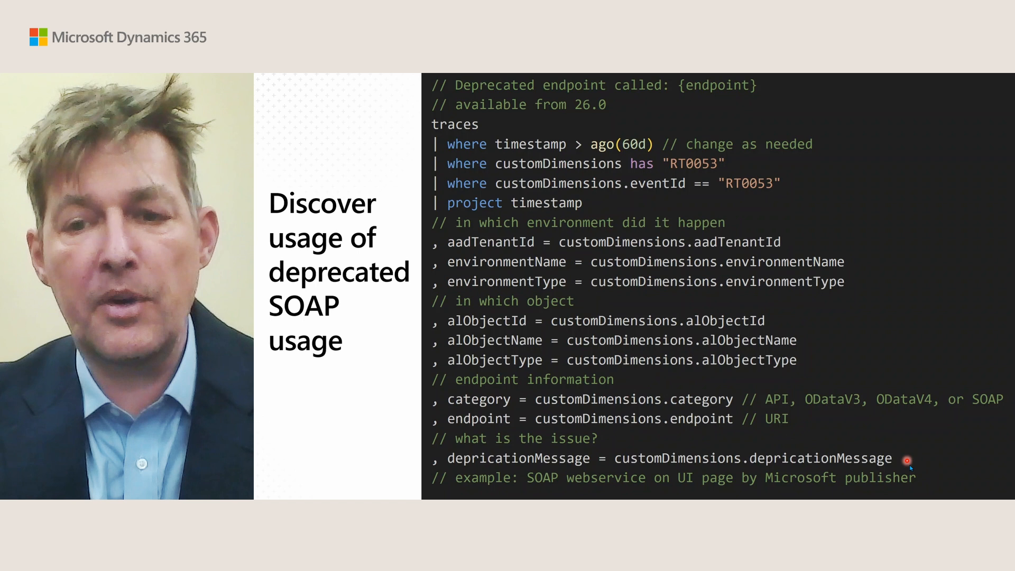
mouse_move(926, 479)
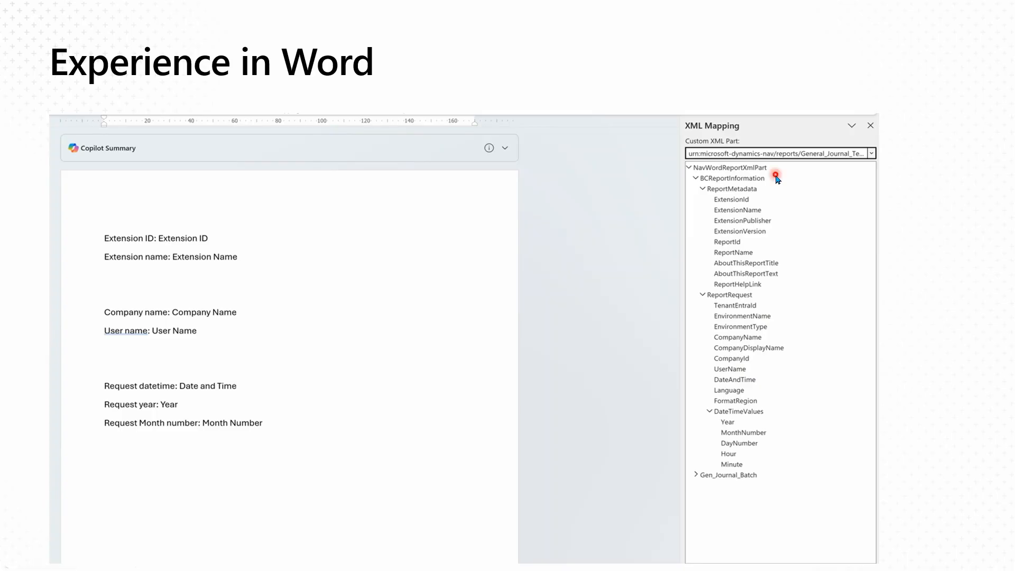
mouse_move(775, 184)
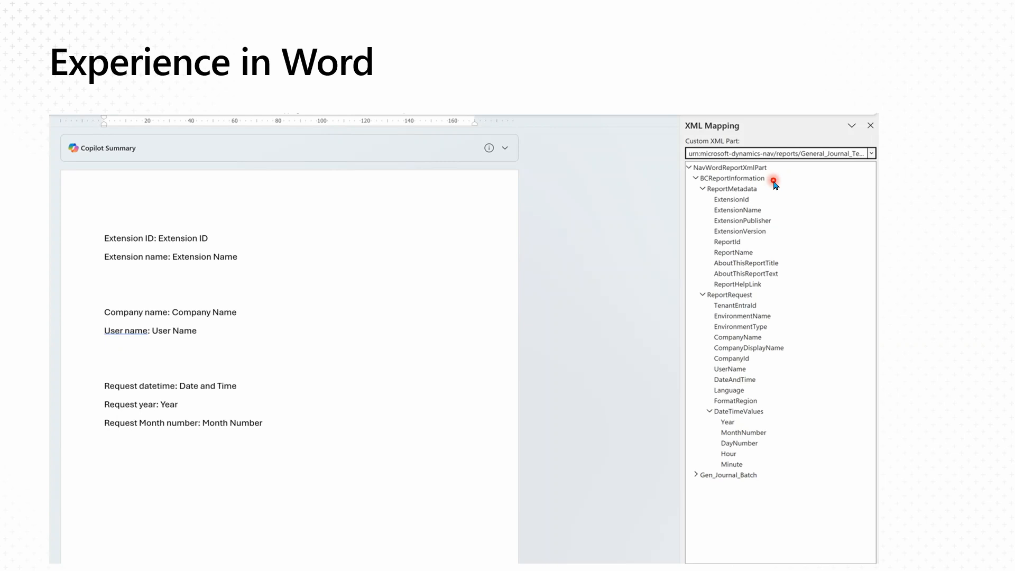
mouse_move(769, 194)
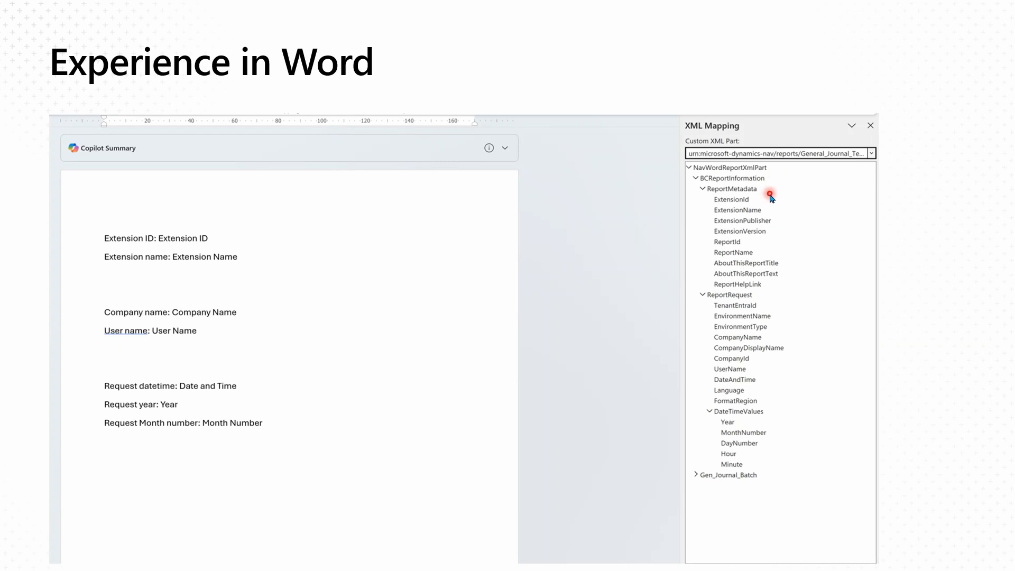
mouse_move(775, 202)
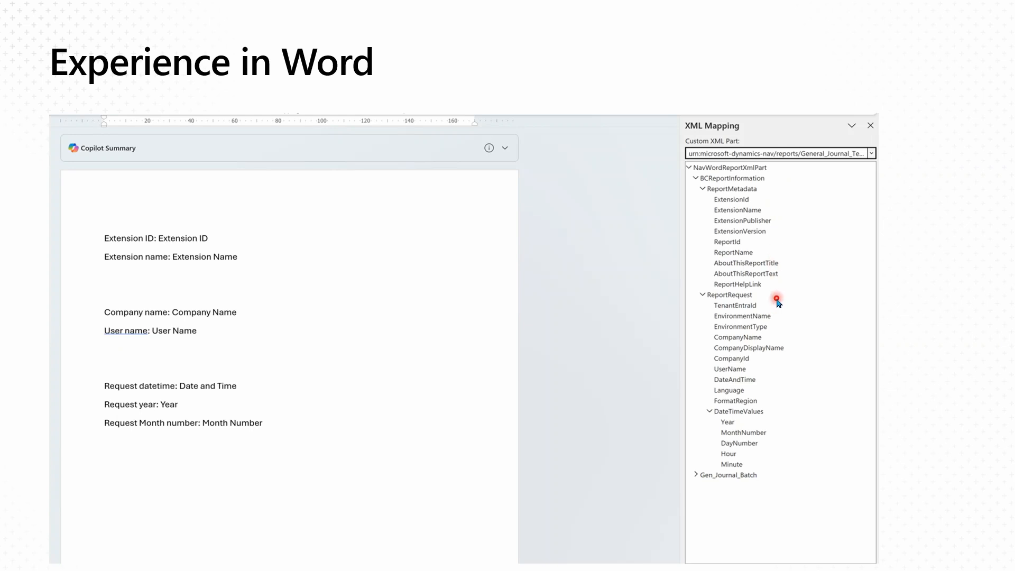
mouse_move(773, 352)
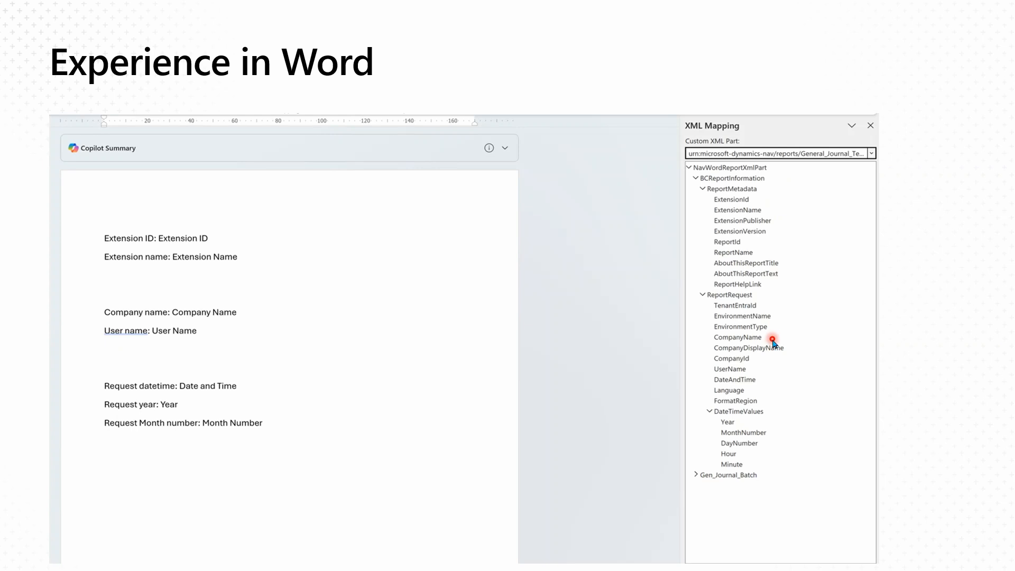
mouse_move(761, 377)
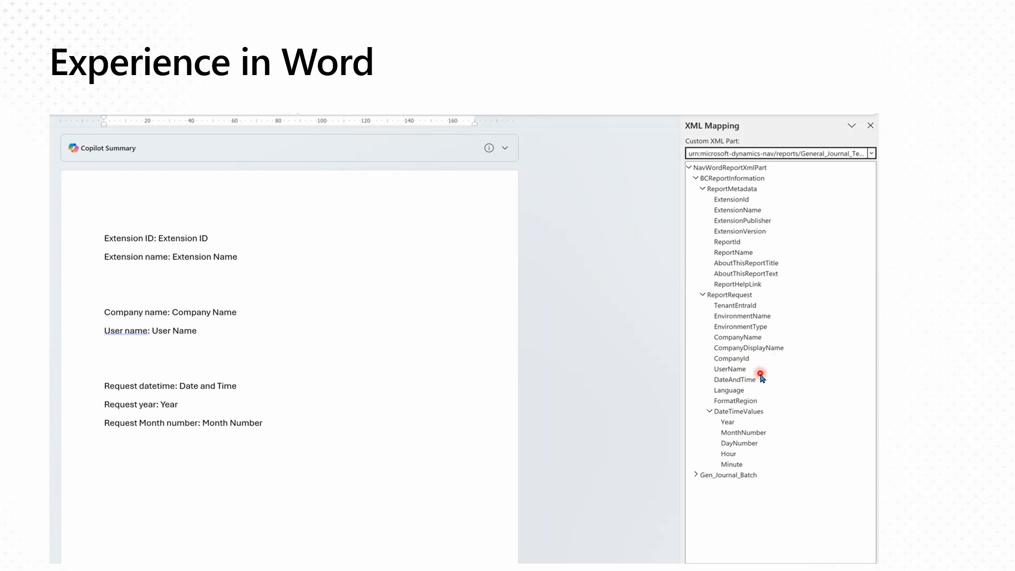
mouse_move(771, 485)
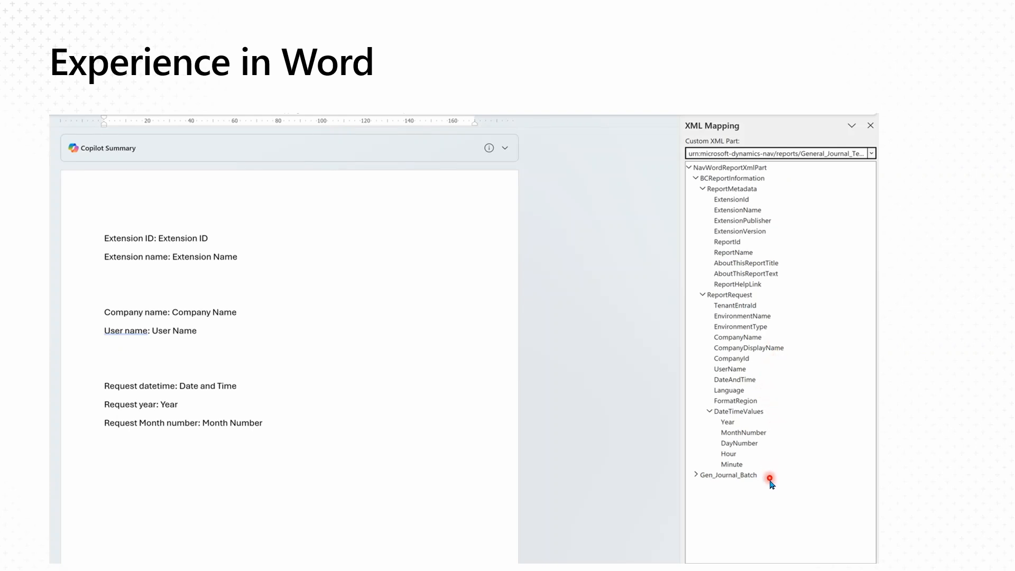
mouse_move(798, 343)
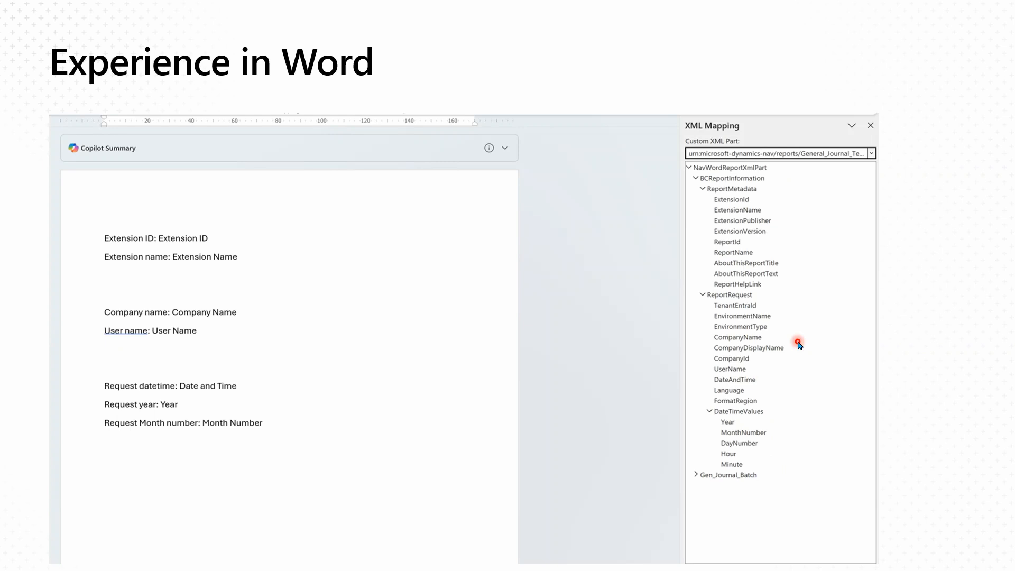